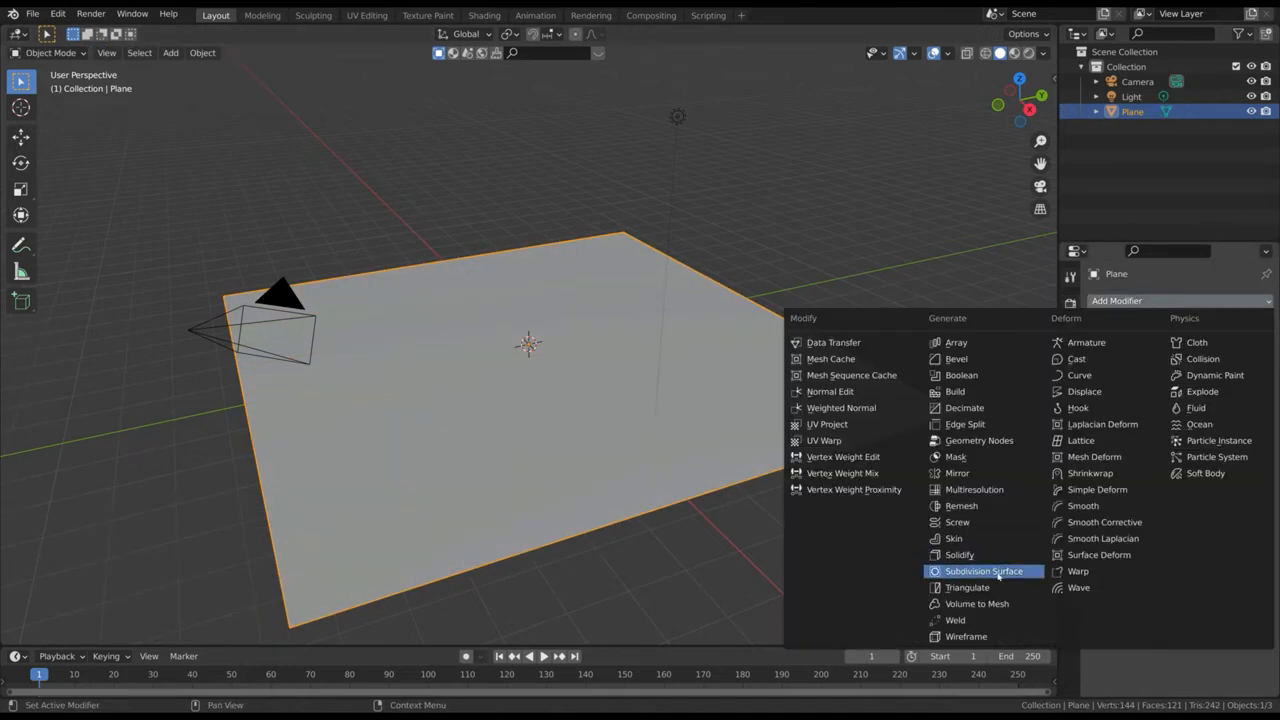
Step: Add a Simple level-2 Subdivision Surface modifier to the plane and sculpt bumps with Draw
{"action": "left_click", "coordinate": [983, 571]}
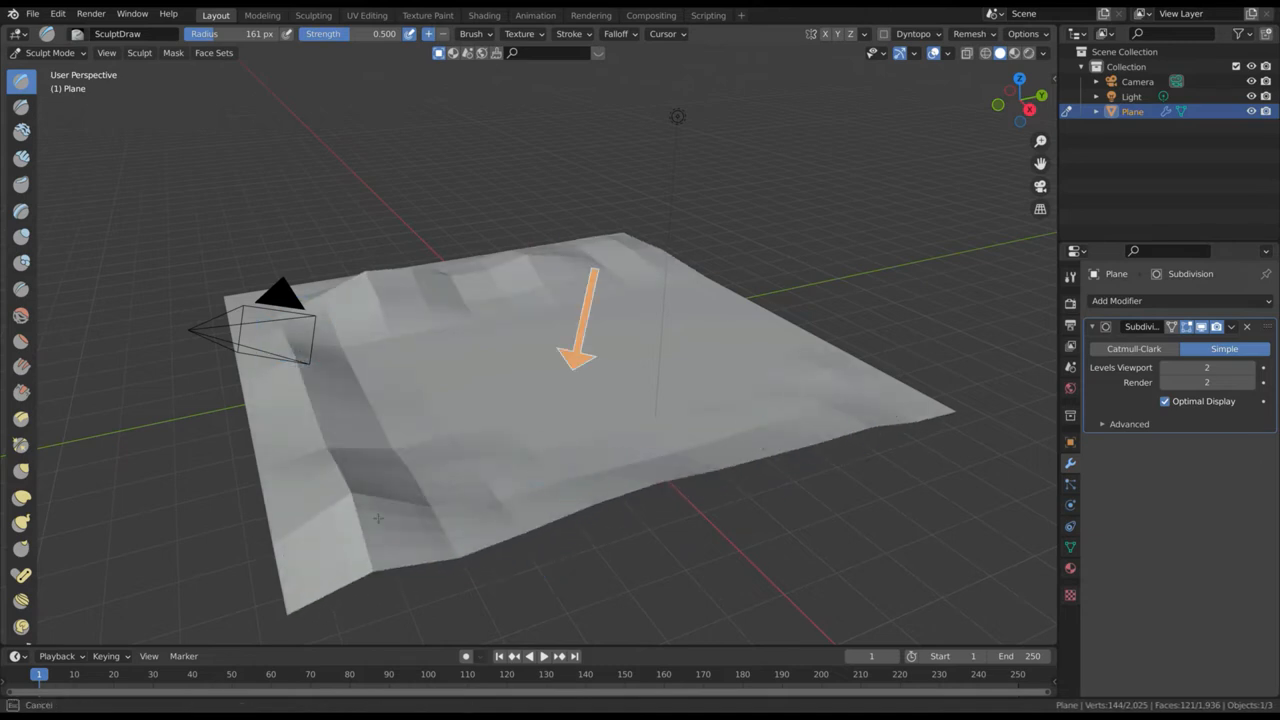
Step: Back in Object Mode, add a scaled-down Ico Sphere resting on the terrain edge
{"action": "left_click", "coordinate": [50, 52]}
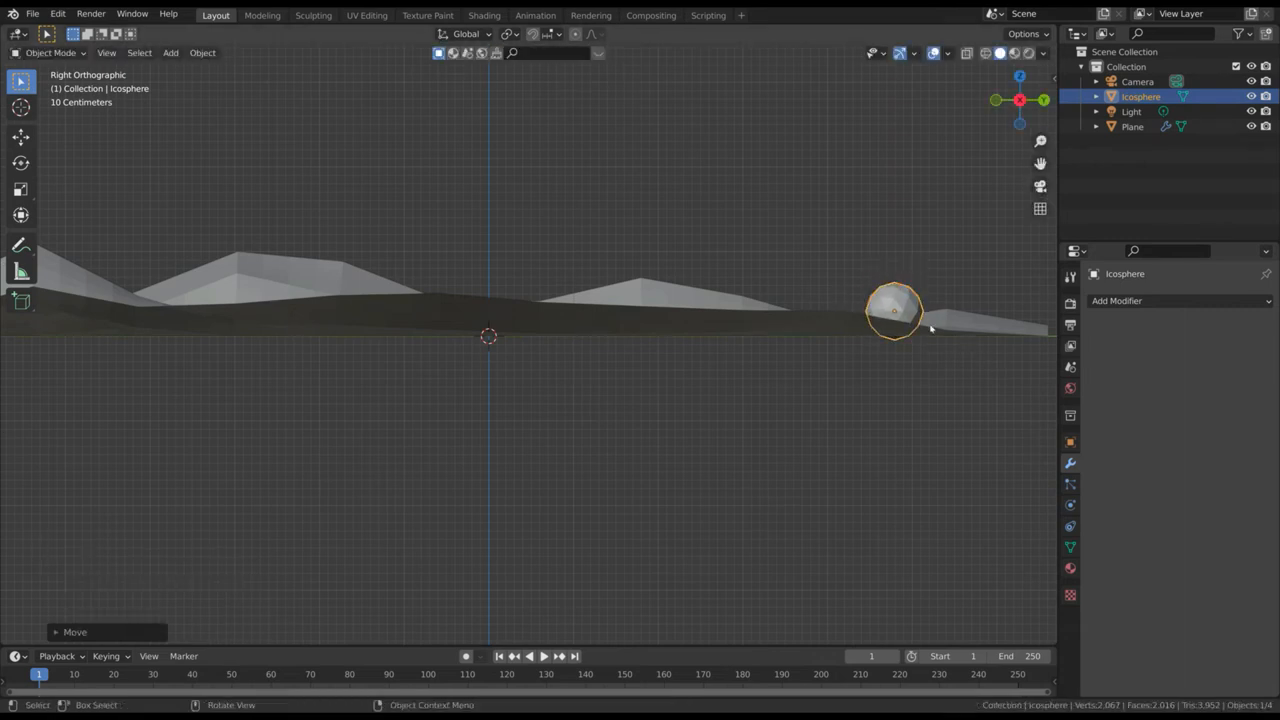
Step: Keyframe the icosphere at frames 1 and 100, moved along Y with 360° X rotation
{"action": "left_click", "coordinate": [544, 656]}
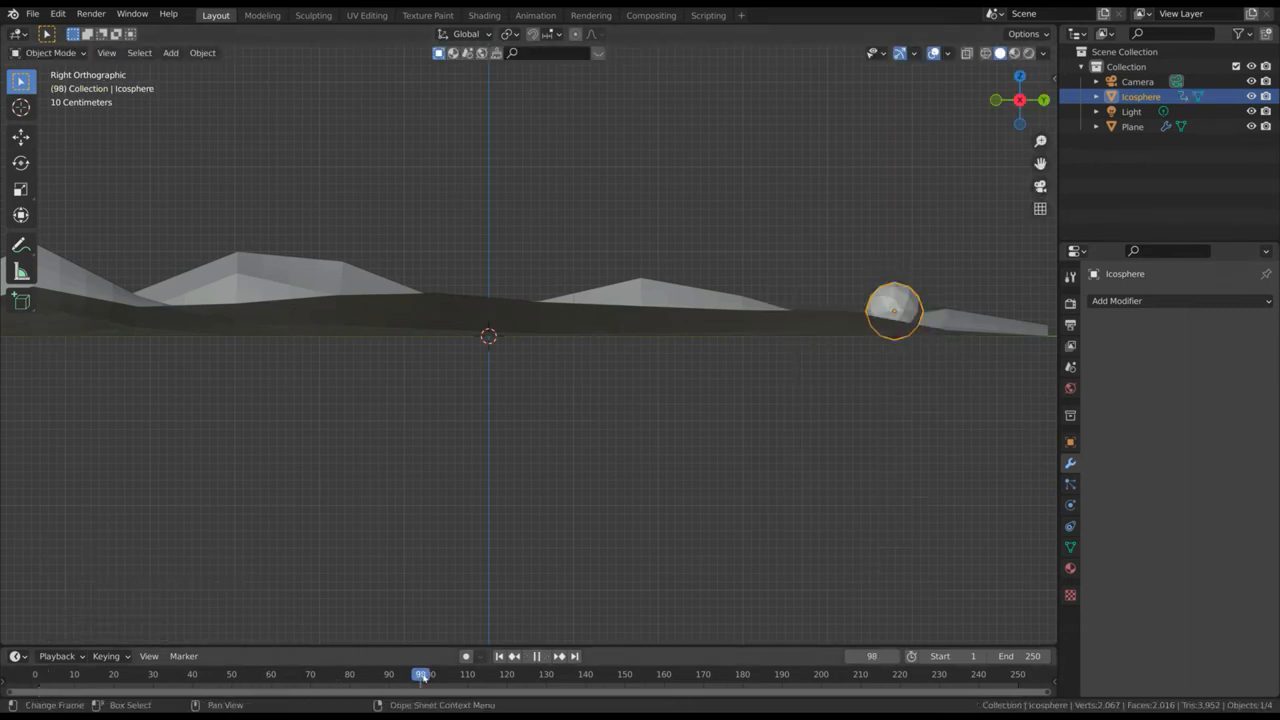
{"action": "left_click_drag", "start_coordinate": [895, 310], "coordinate": [250, 310]}
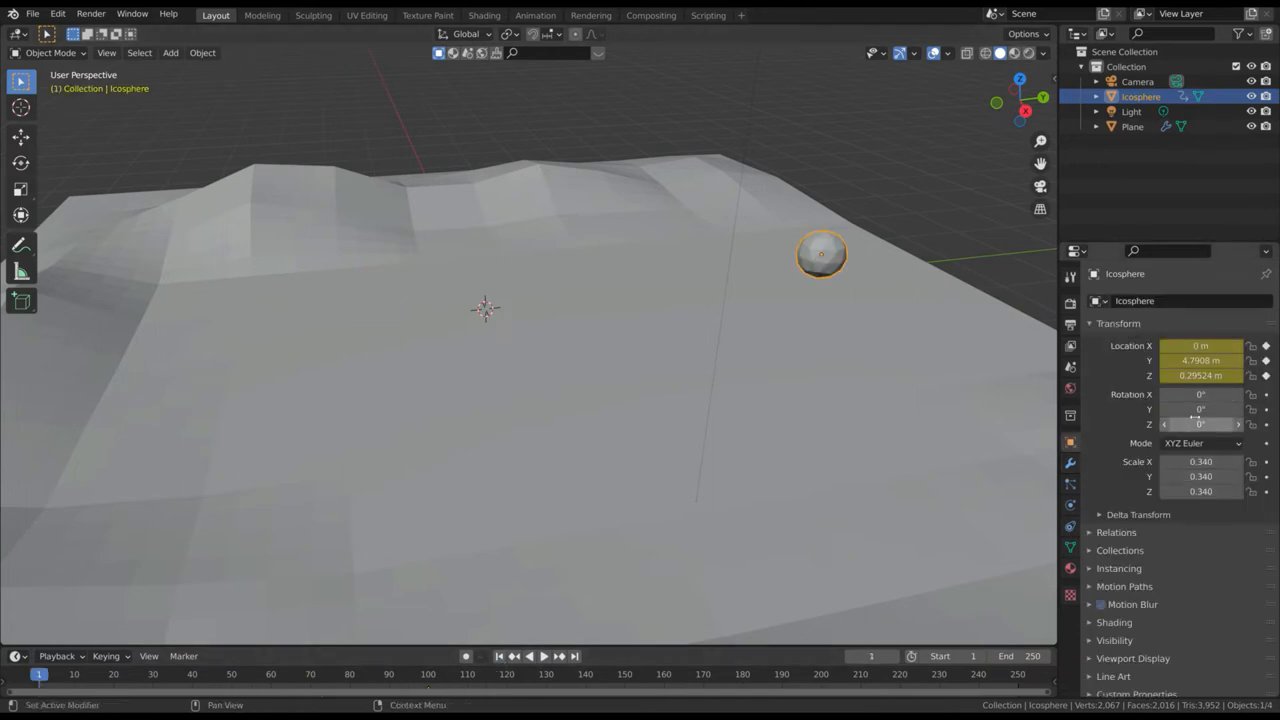
{"action": "mouse_move", "coordinate": [1200, 394]}
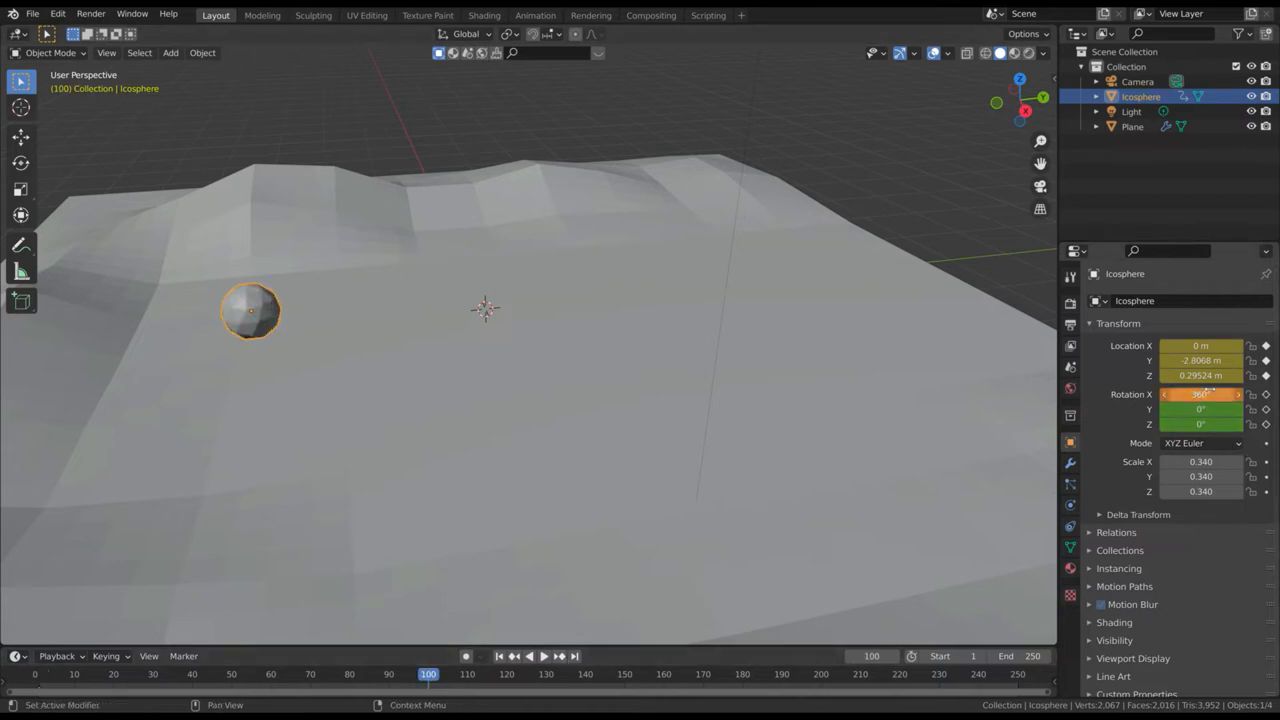
{"action": "left_click", "coordinate": [535, 656]}
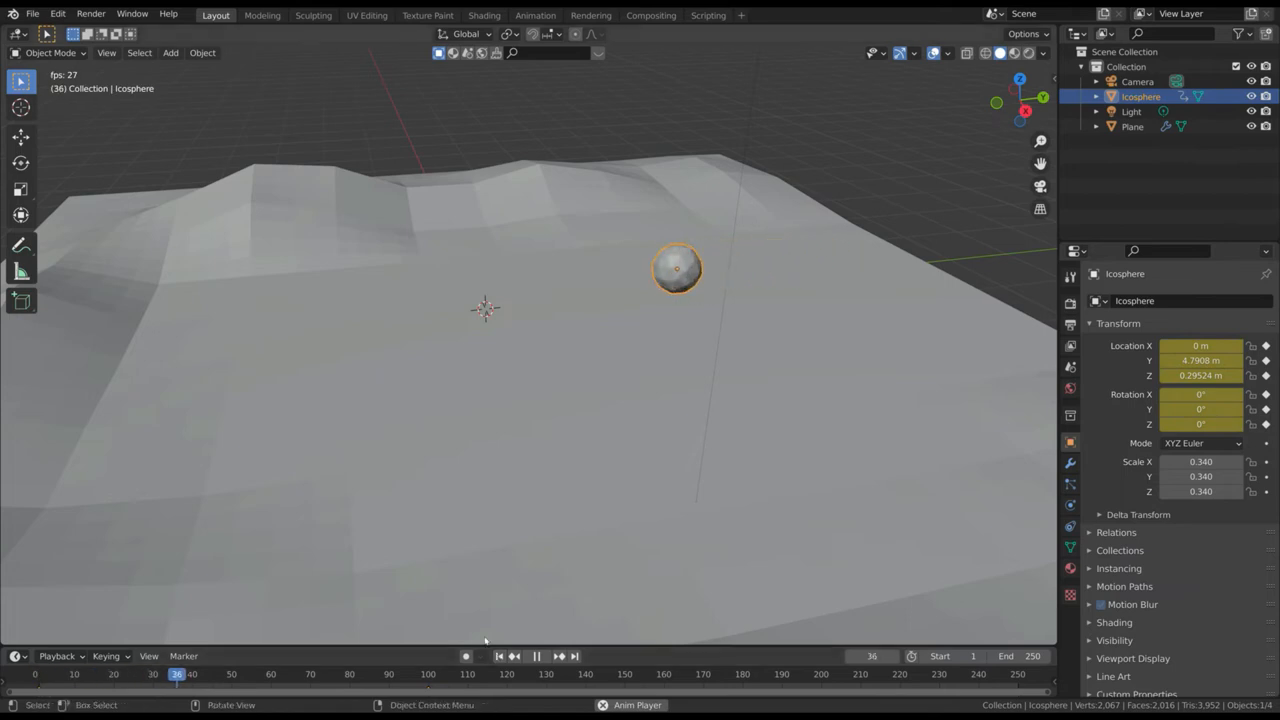
{"action": "key", "text": "i"}
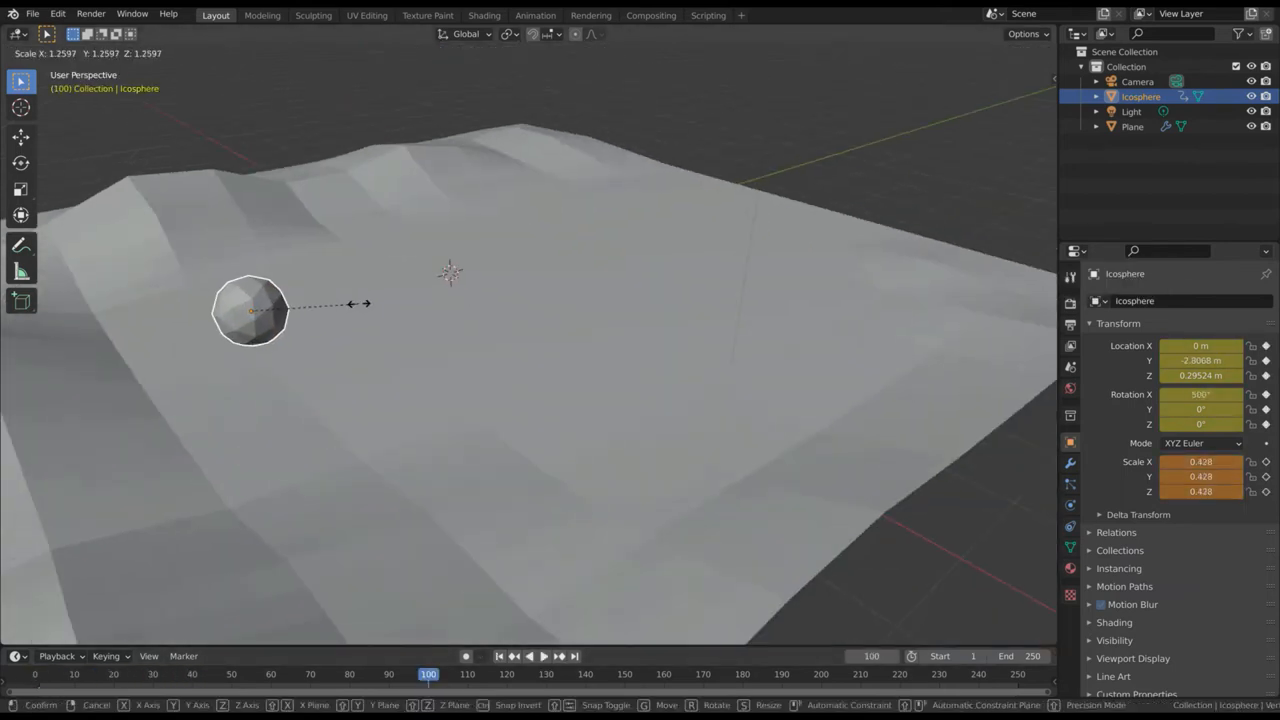
Step: Keyframe a larger icosphere at frame 100, shade smooth, and add a level-2 subdivided strip plane
{"action": "right_click", "coordinate": [250, 310]}
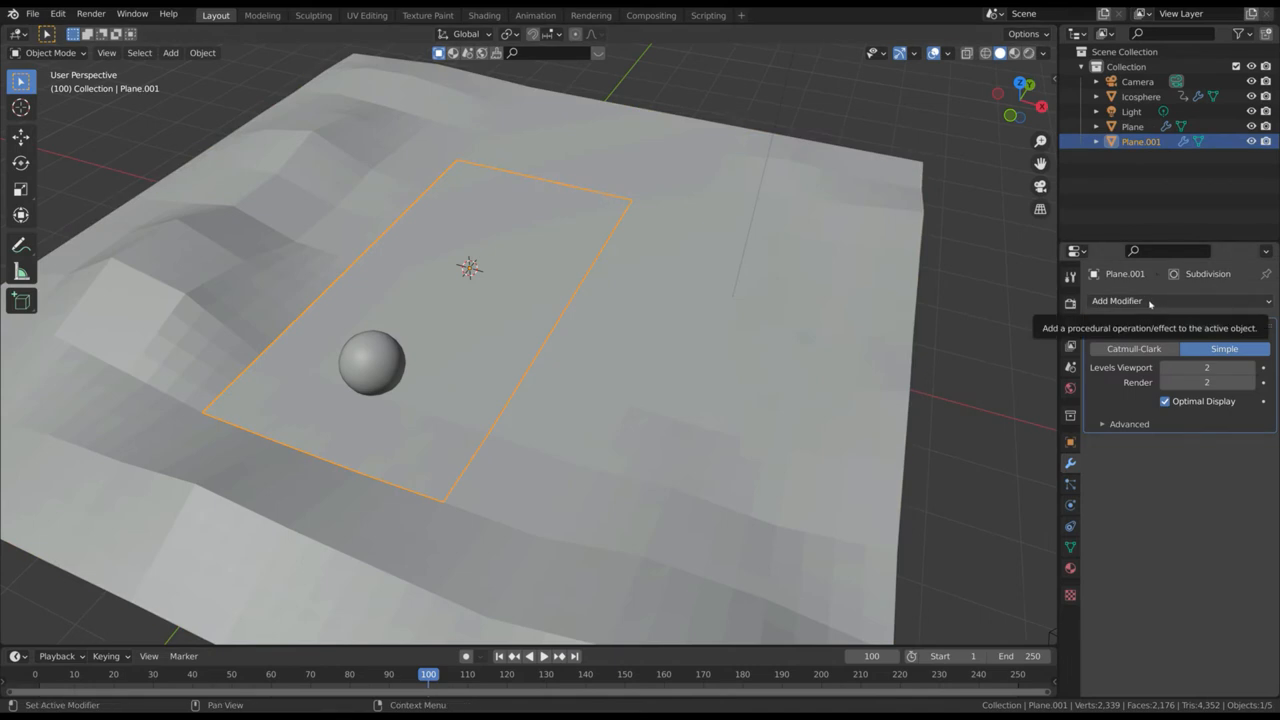
Step: Enable Dynamic Paint on Plane.001, add a canvas, and set its surface type to Displace
{"action": "left_click", "coordinate": [1116, 300]}
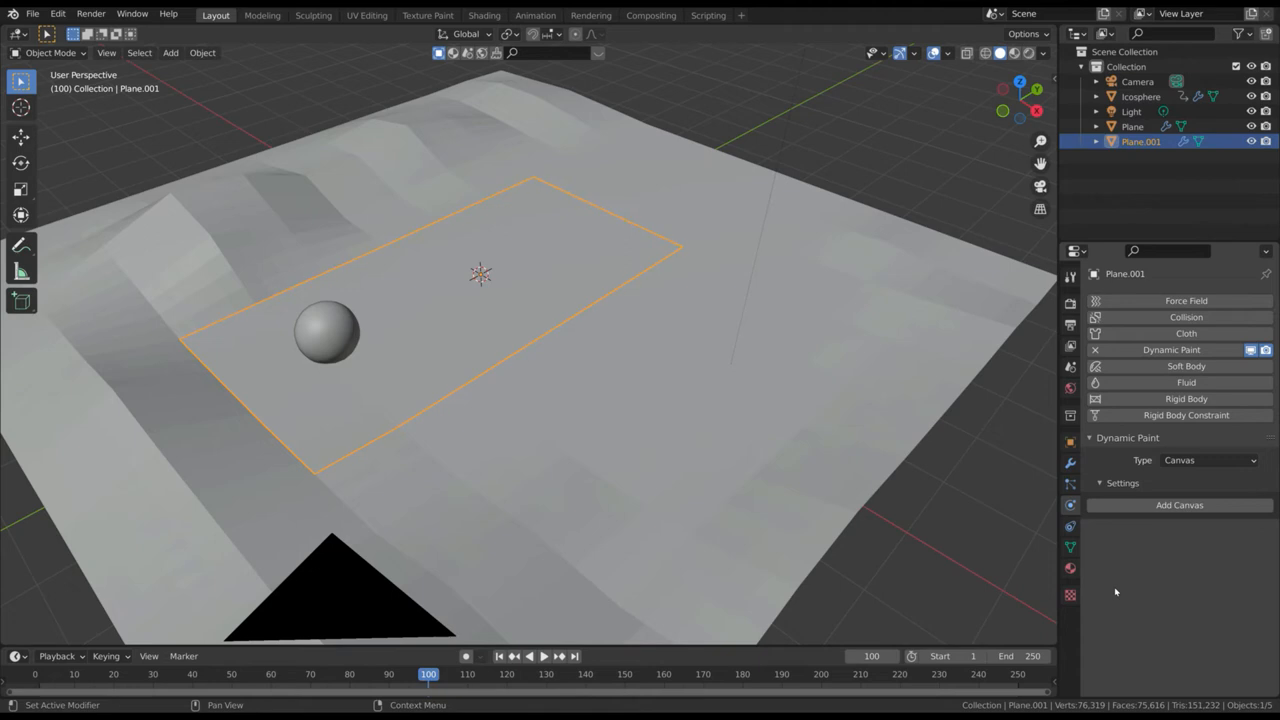
{"action": "left_click", "coordinate": [1179, 504]}
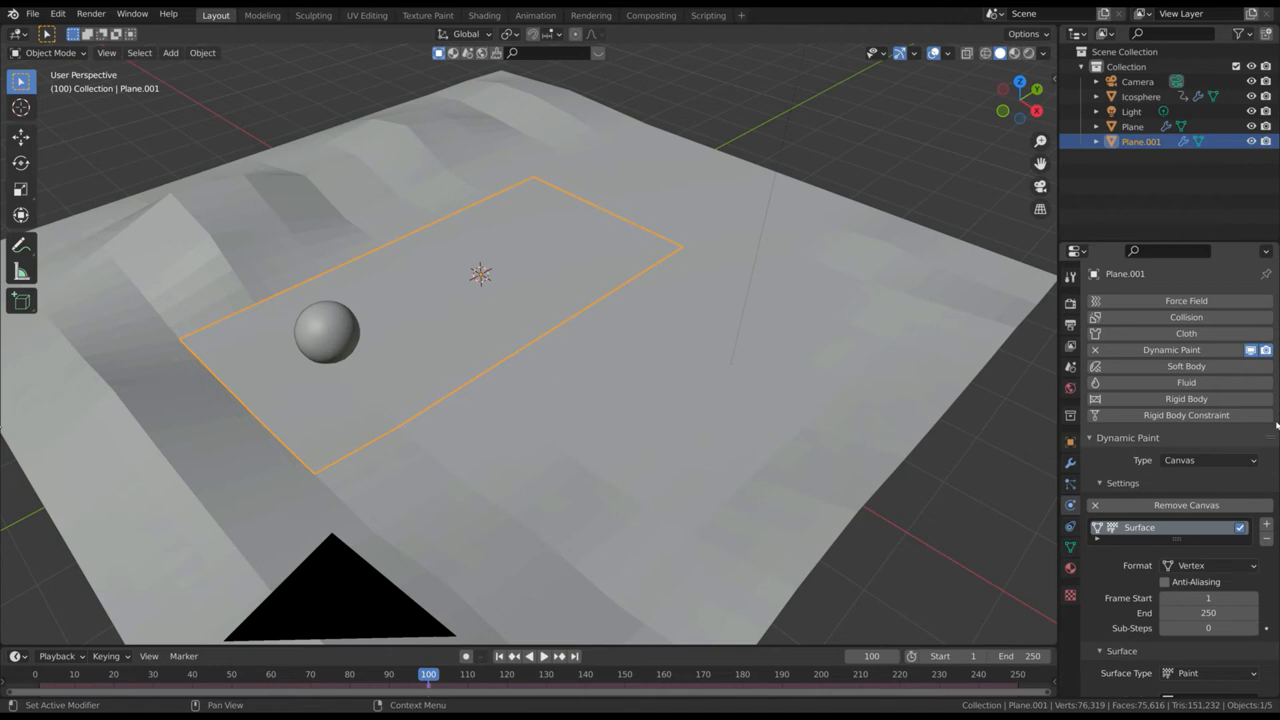
{"action": "left_click", "coordinate": [1210, 522]}
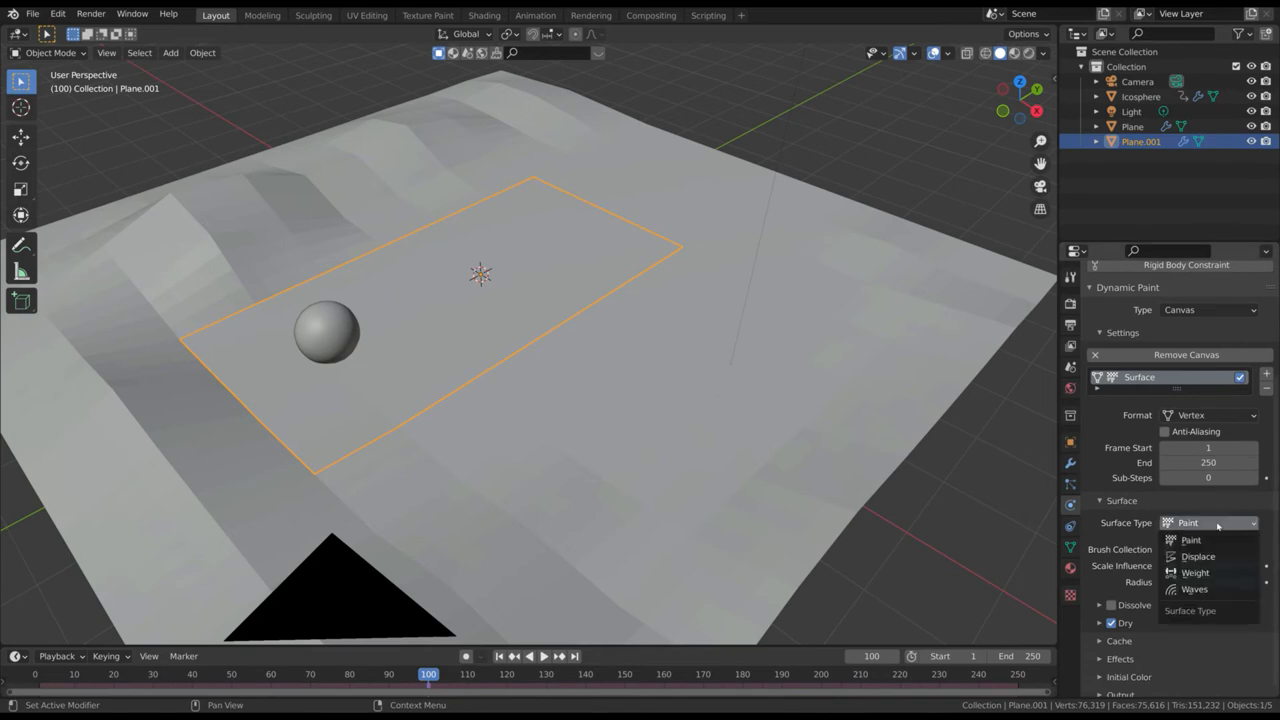
{"action": "left_click", "coordinate": [1197, 556]}
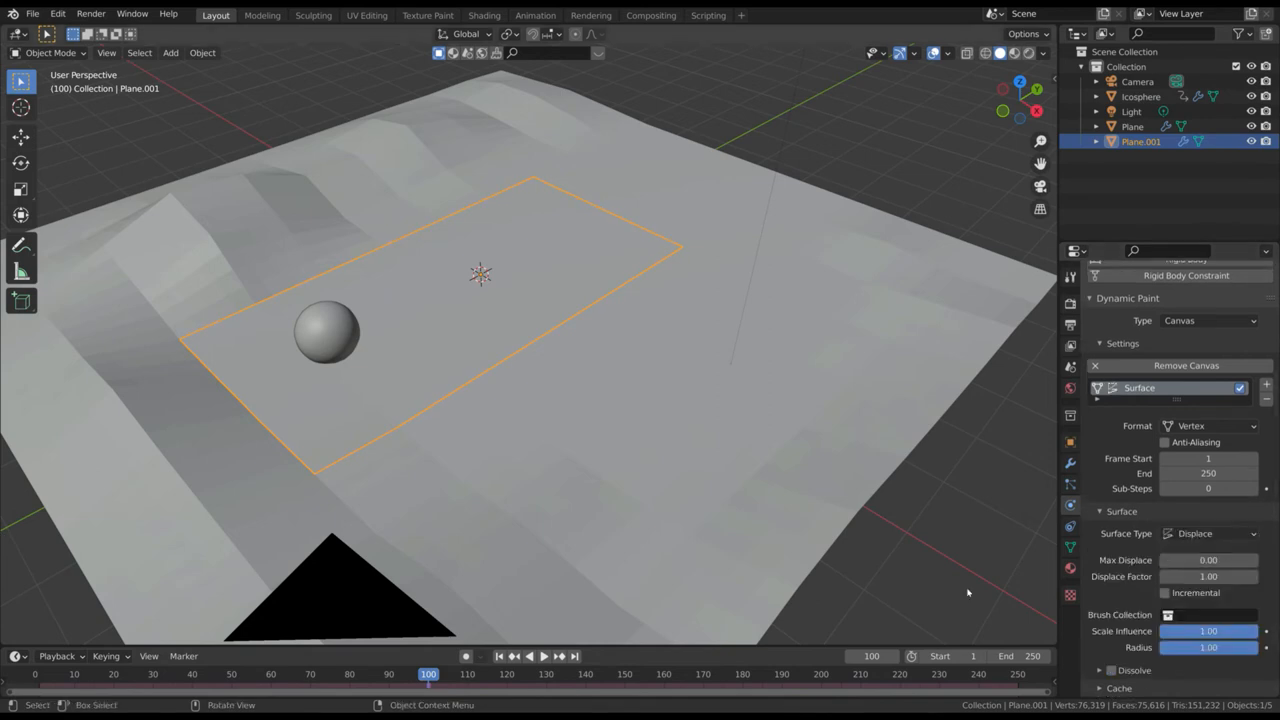
Step: Make the Icosphere a Dynamic Paint brush and play the animation to test displacement
{"action": "left_click", "coordinate": [1141, 96]}
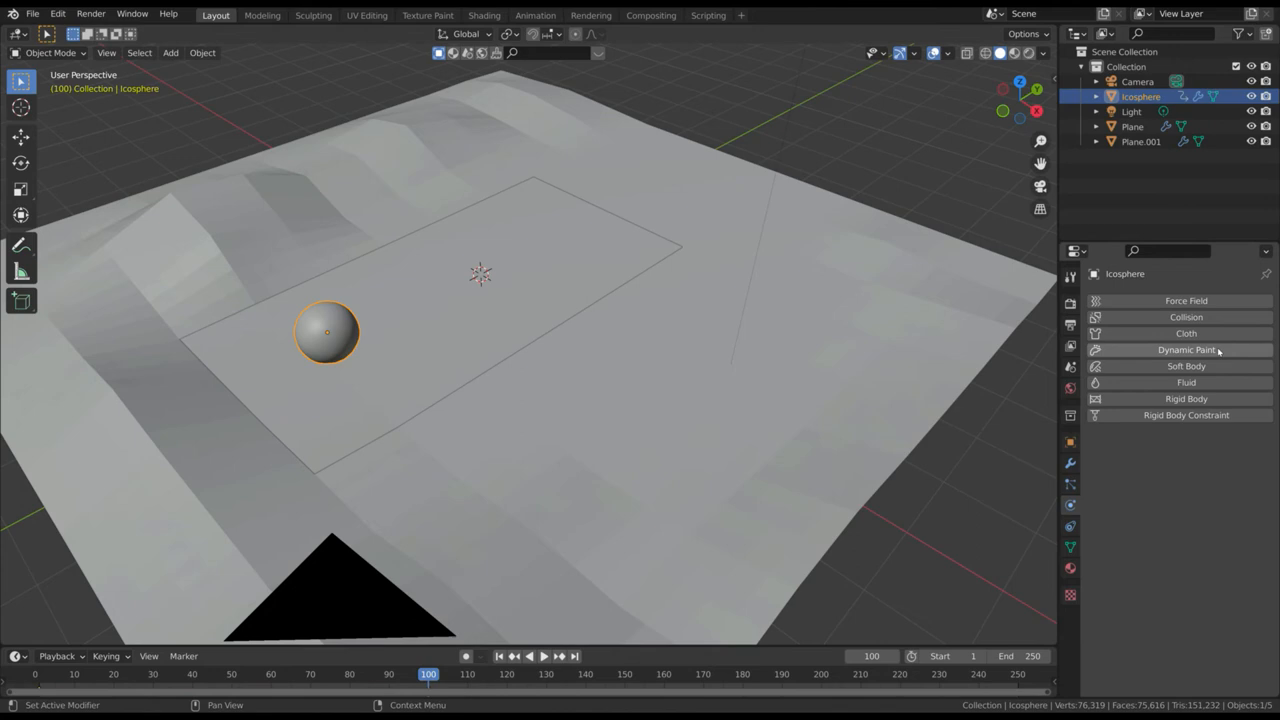
{"action": "left_click", "coordinate": [1186, 349]}
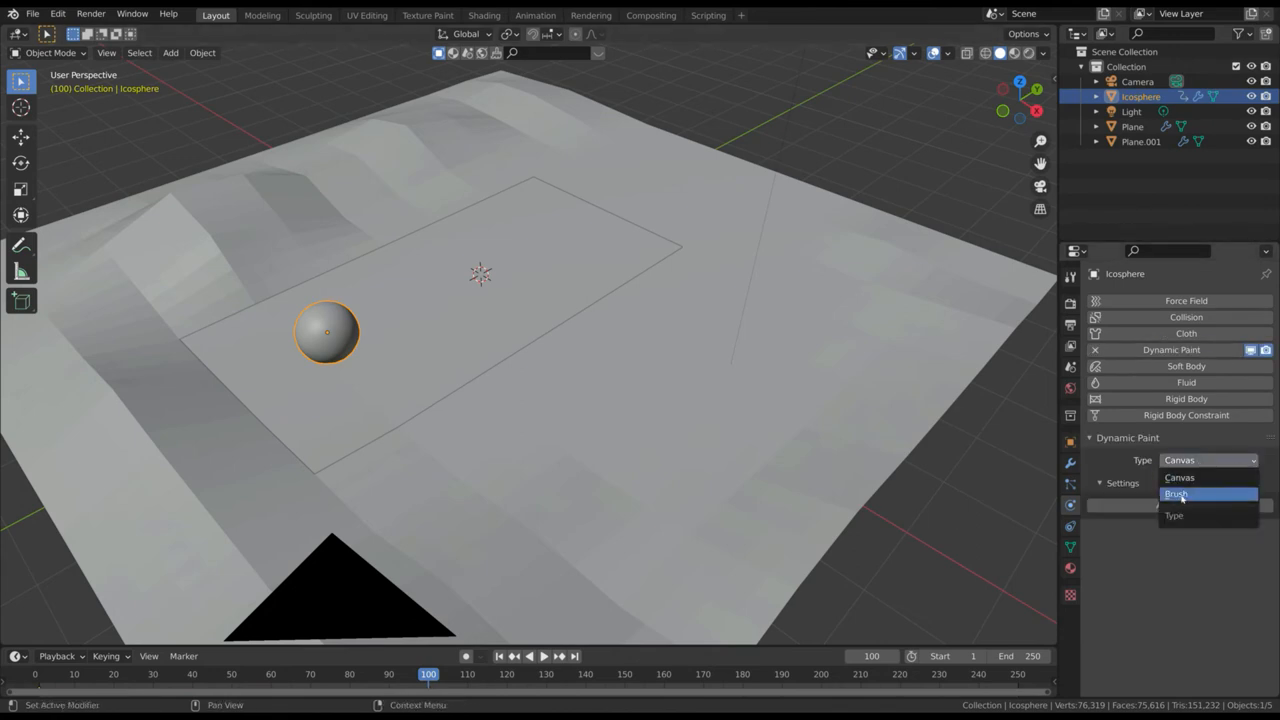
{"action": "left_click", "coordinate": [1176, 493]}
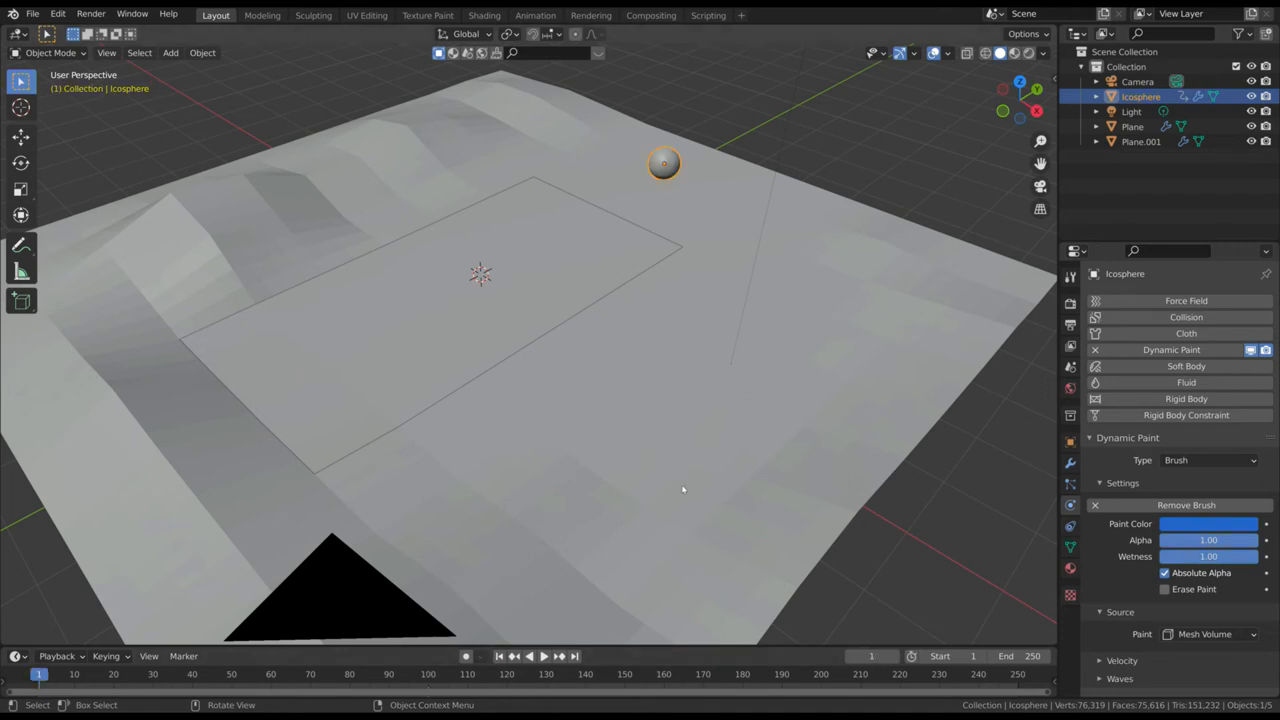
{"action": "left_click", "coordinate": [529, 656]}
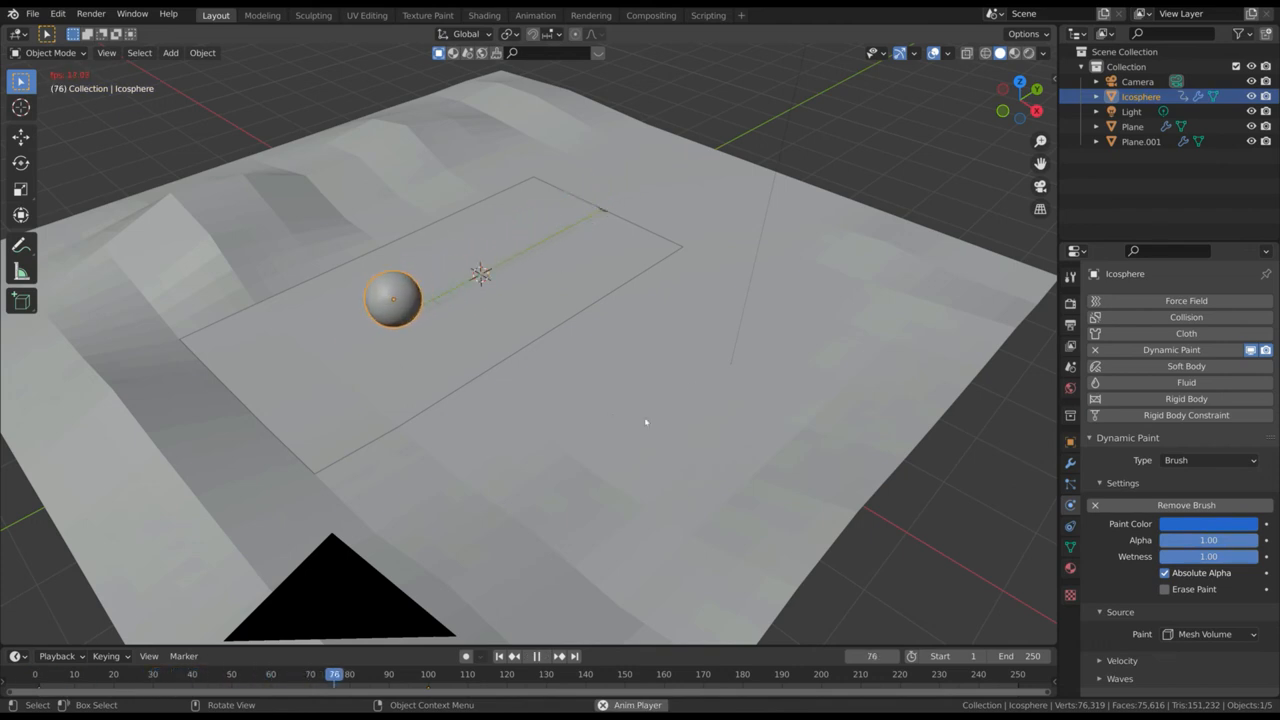